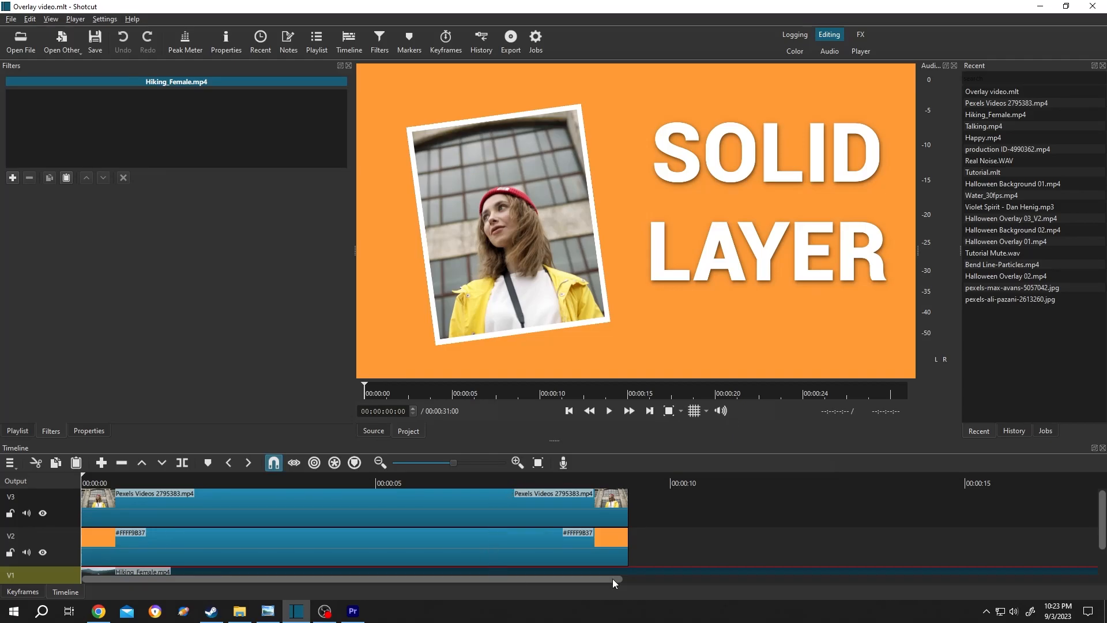
- Shrink the timeline track height so V1, V2 and V3 all fit in view
{"action": "scroll", "scroll_direction": "down", "scroll_amount": 3}
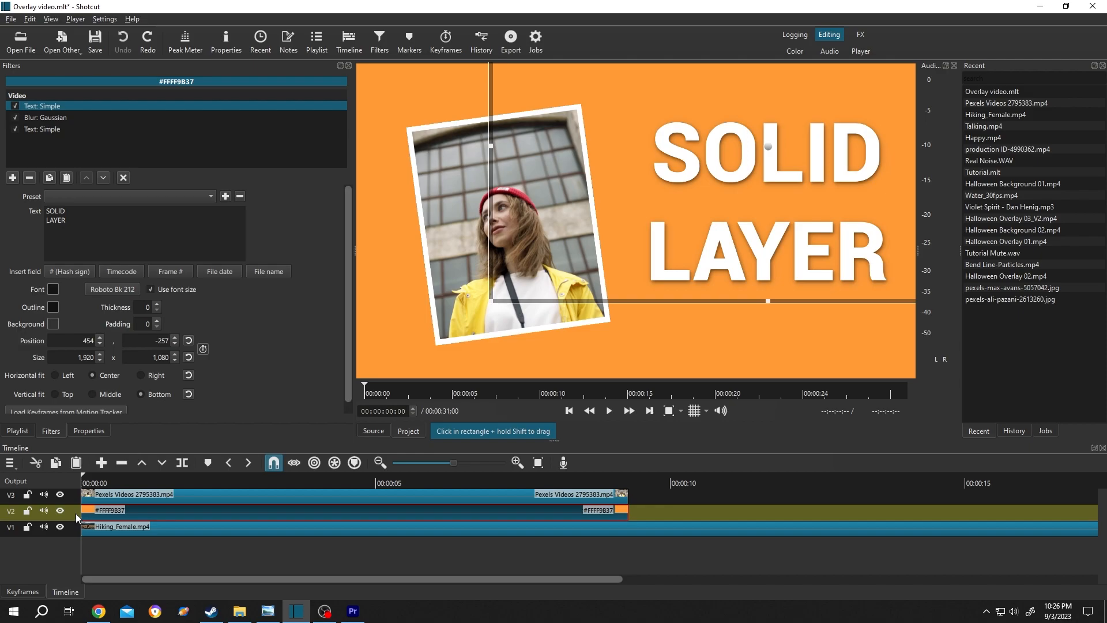
- Move the orange solid track (V2) down below the hiking footage track
{"action": "right_click", "coordinate": [106, 509]}
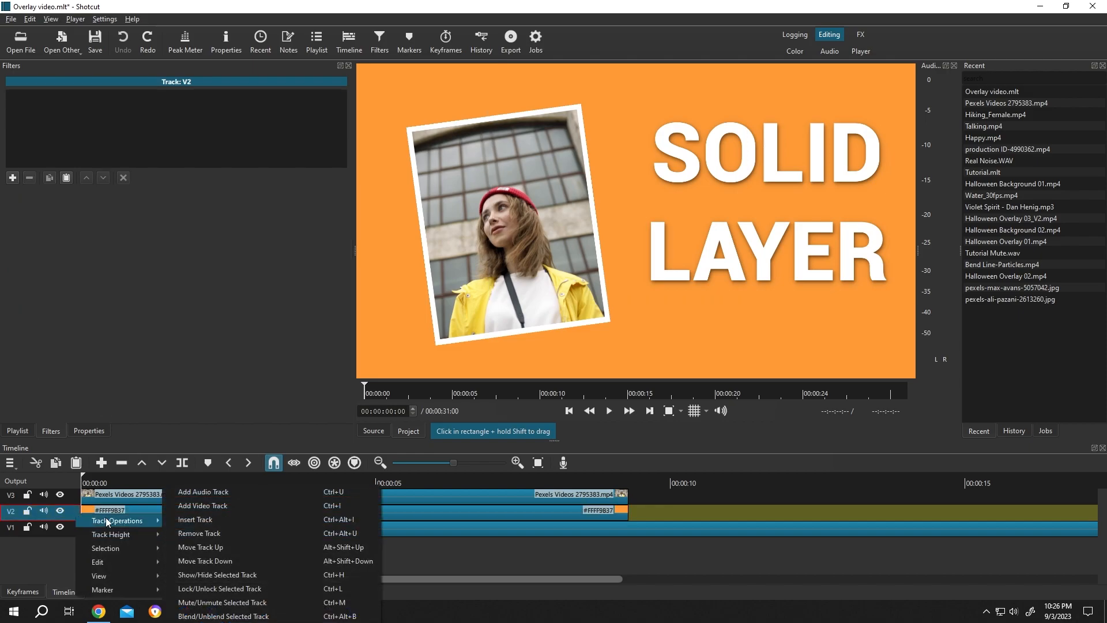
{"action": "mouse_move", "coordinate": [205, 560]}
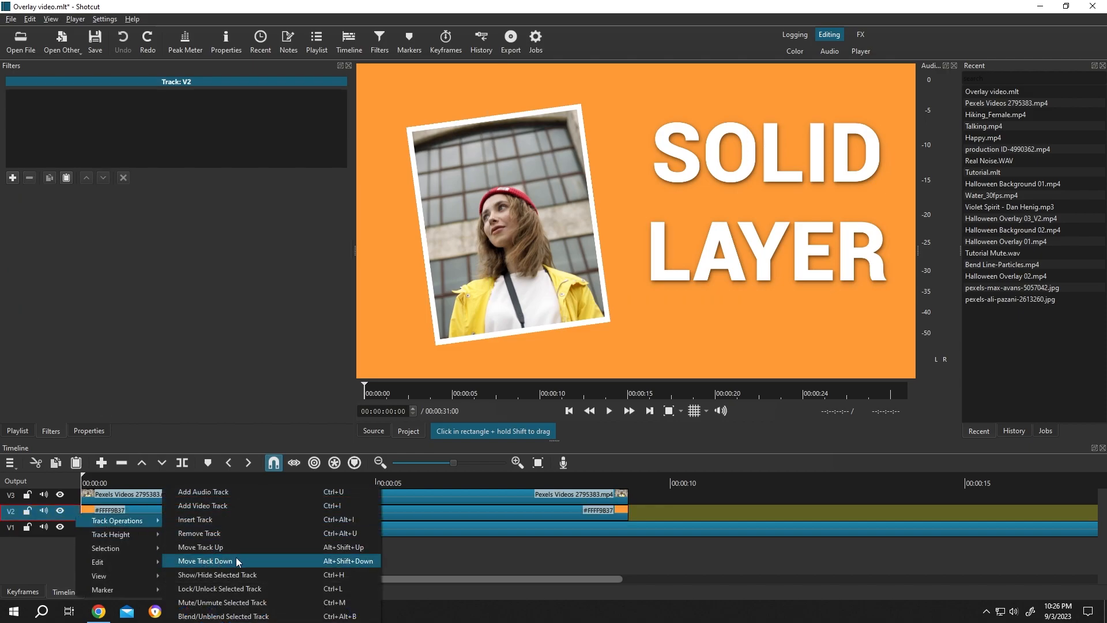
{"action": "mouse_move", "coordinate": [353, 569]}
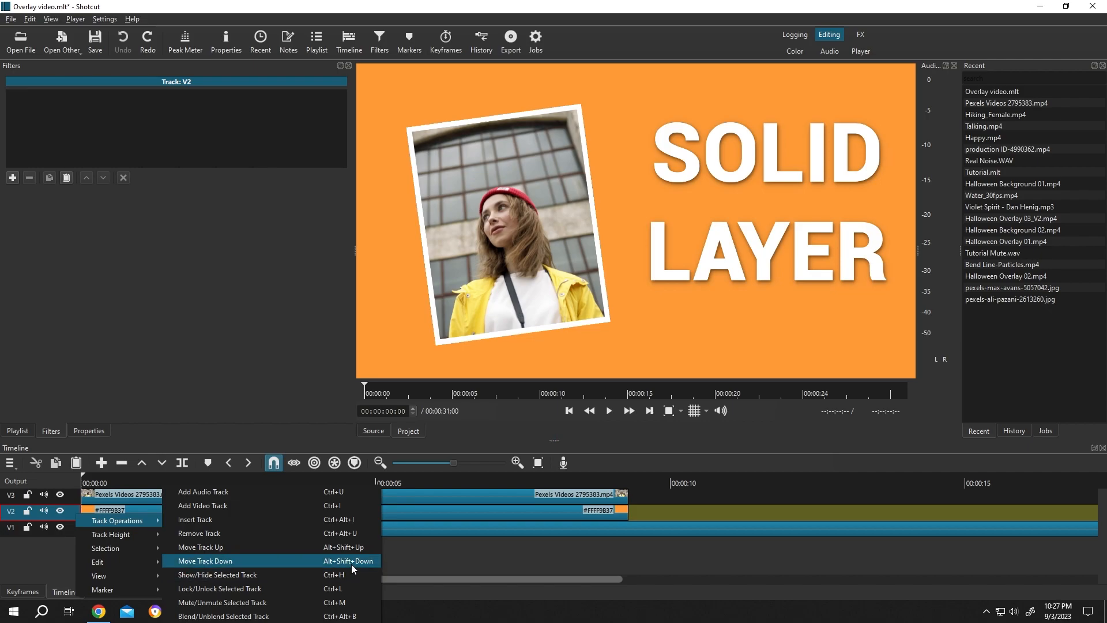
{"action": "mouse_move", "coordinate": [361, 568]}
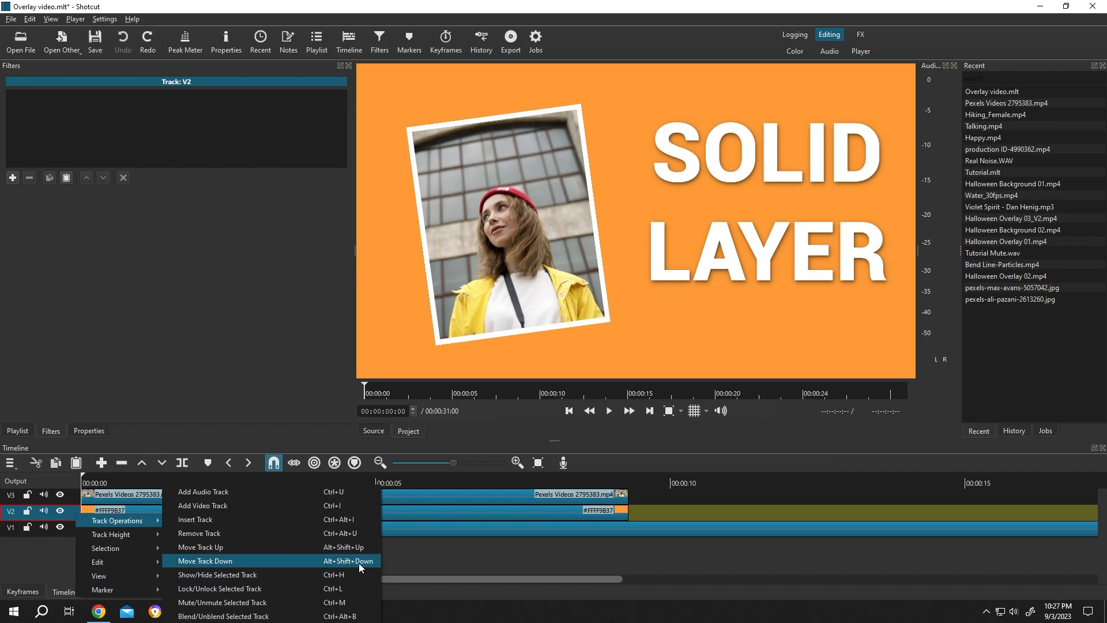
{"action": "left_click", "coordinate": [205, 561]}
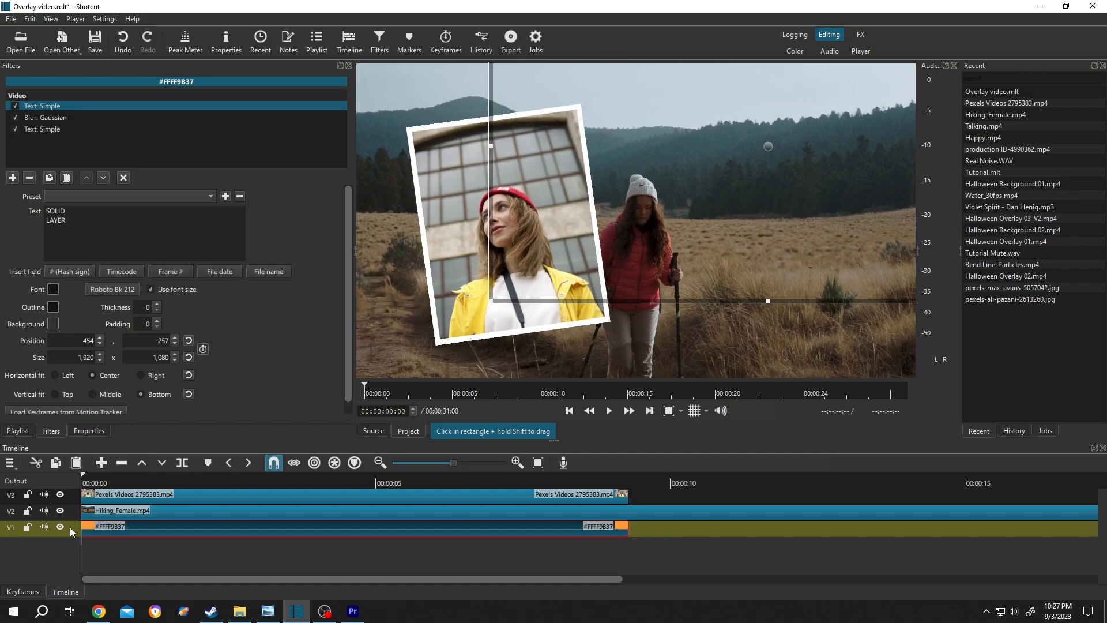
- Move the orange solid track back above the hiking footage with Alt+Shift+Up
{"action": "key", "text": "alt+shift+up"}
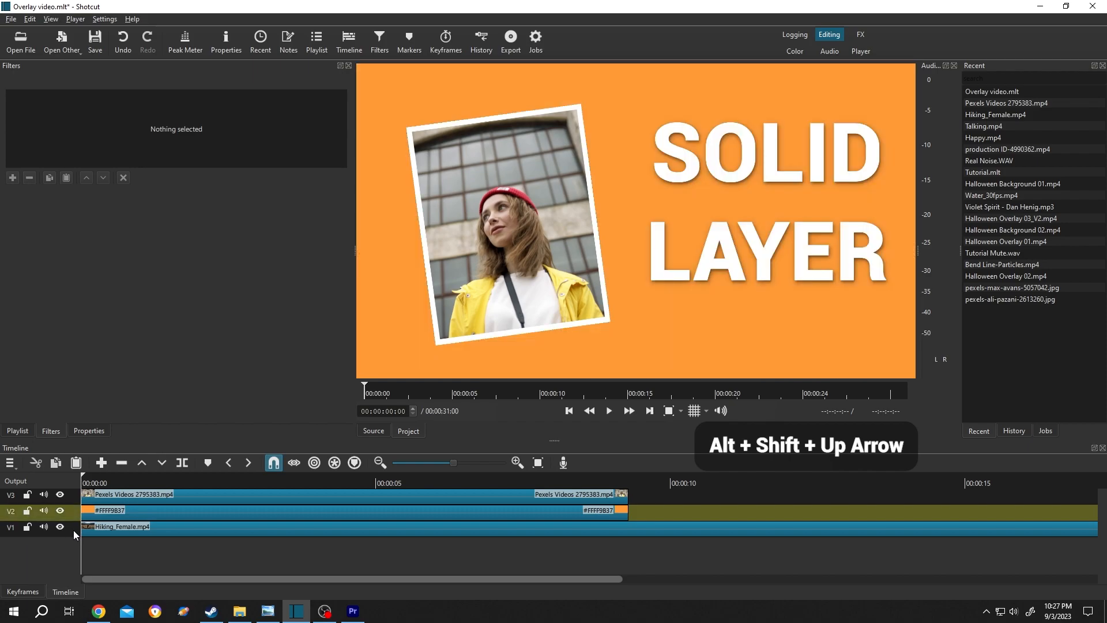
{"action": "key", "text": "alt+shift+up"}
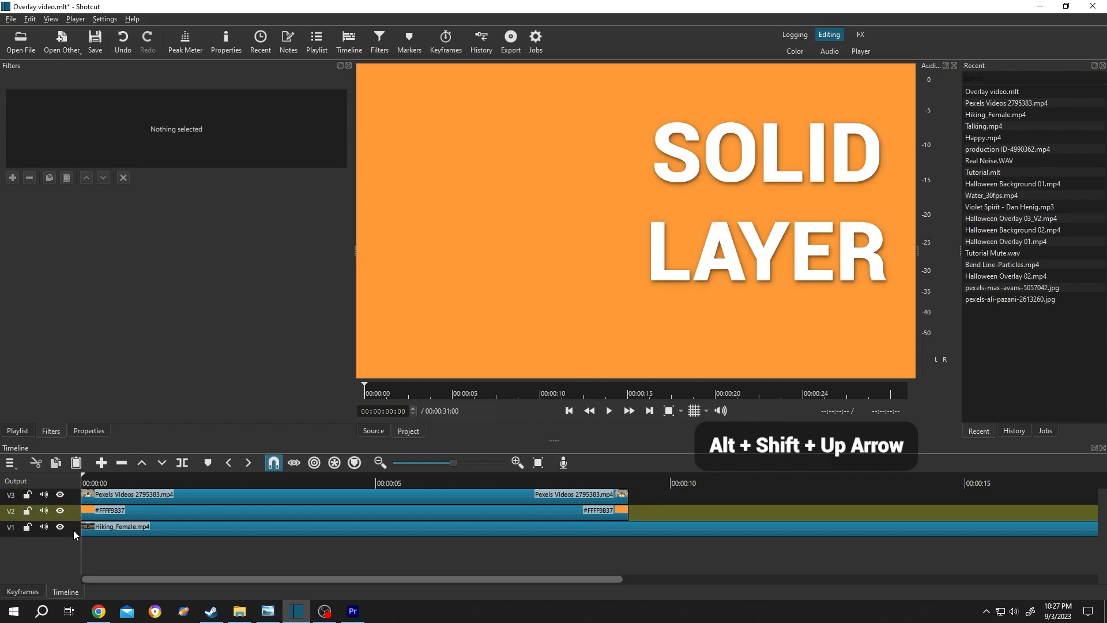